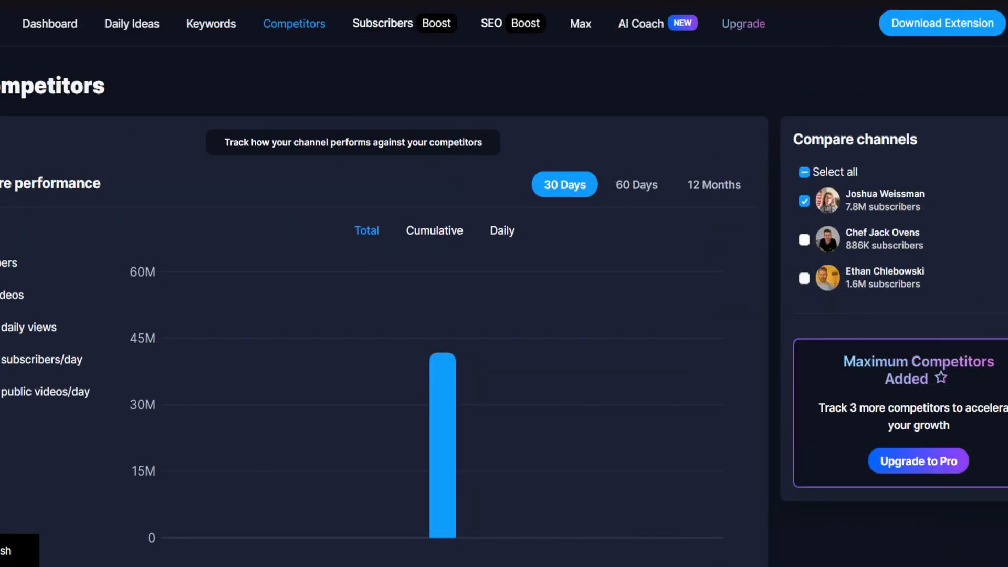
mouse_move(974, 136)
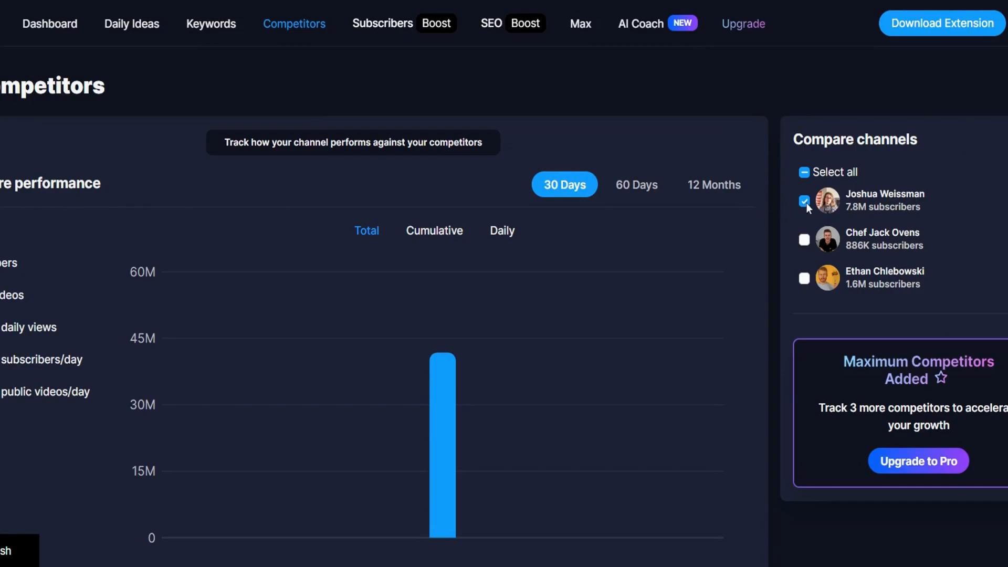
- Keep the time period at This month and sort the competitor videos by Views per hour
scroll("down", 3)
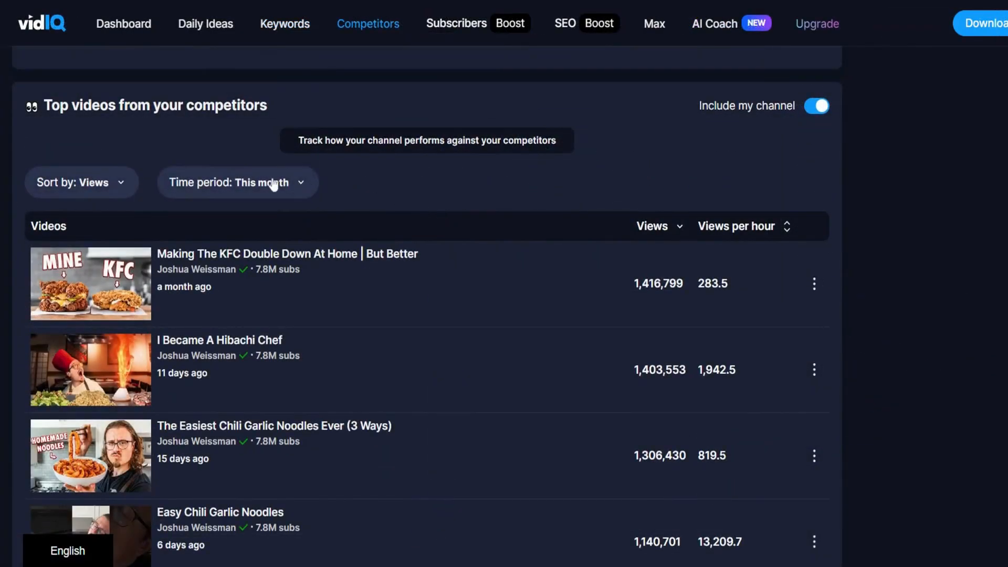
left_click(237, 183)
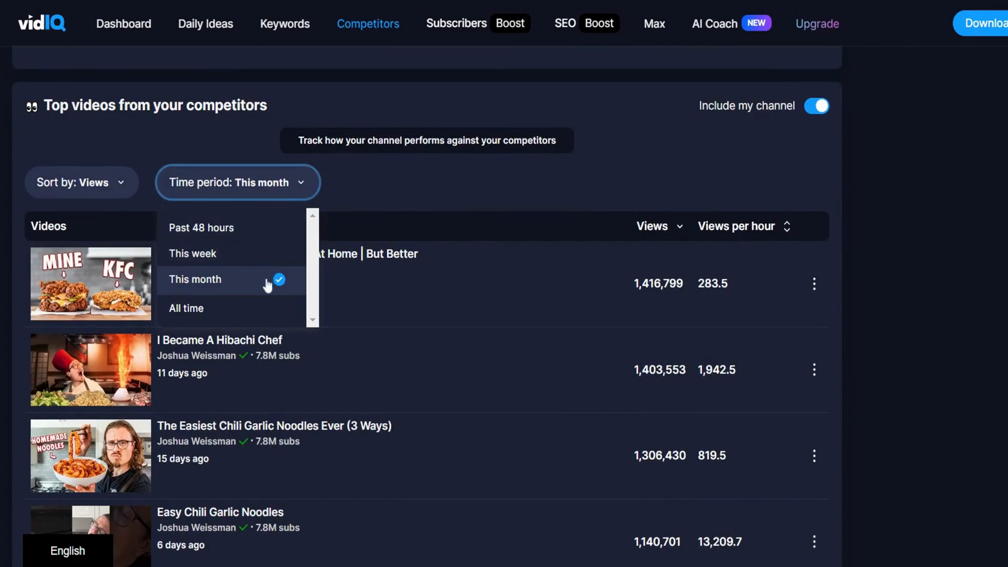
left_click(81, 182)
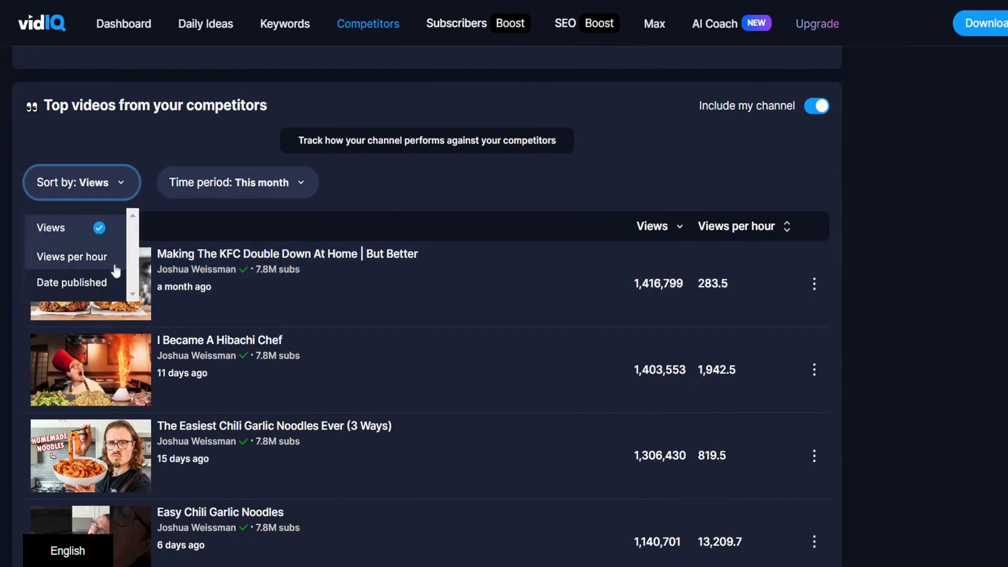
left_click(71, 256)
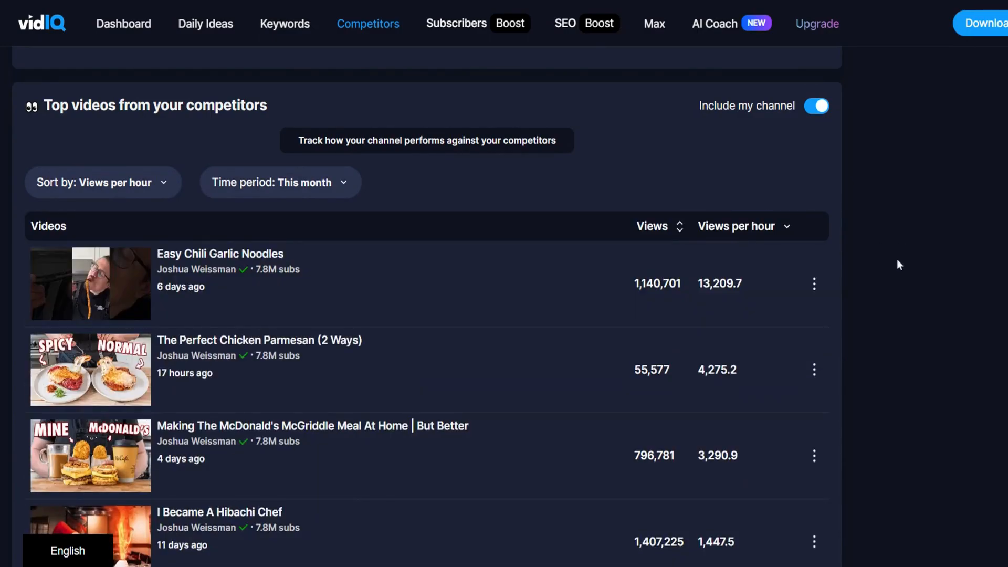
scroll("down", 3)
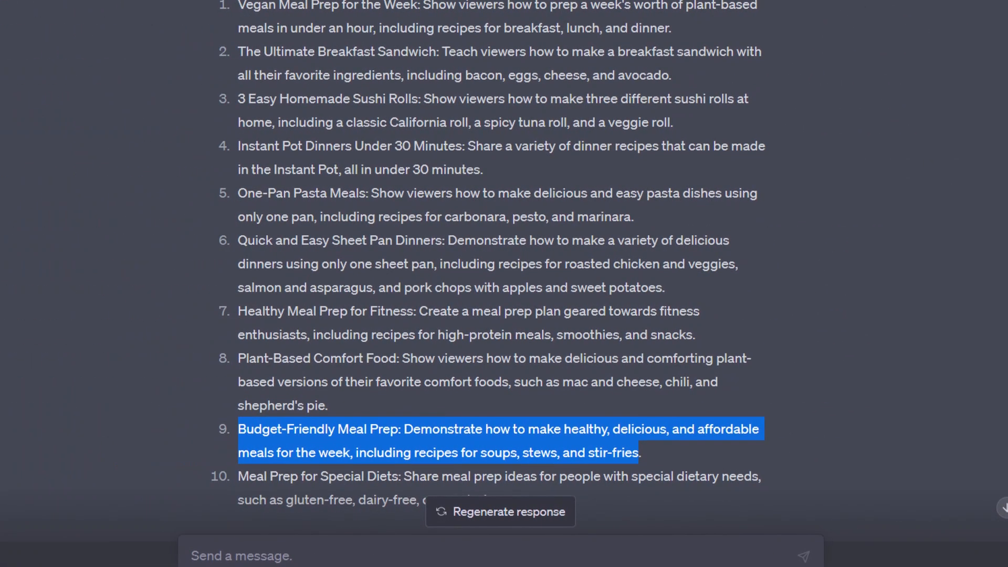
- Scroll down the idea list to reach idea 9, Budget-Friendly Meal Prep
scroll("down", 3)
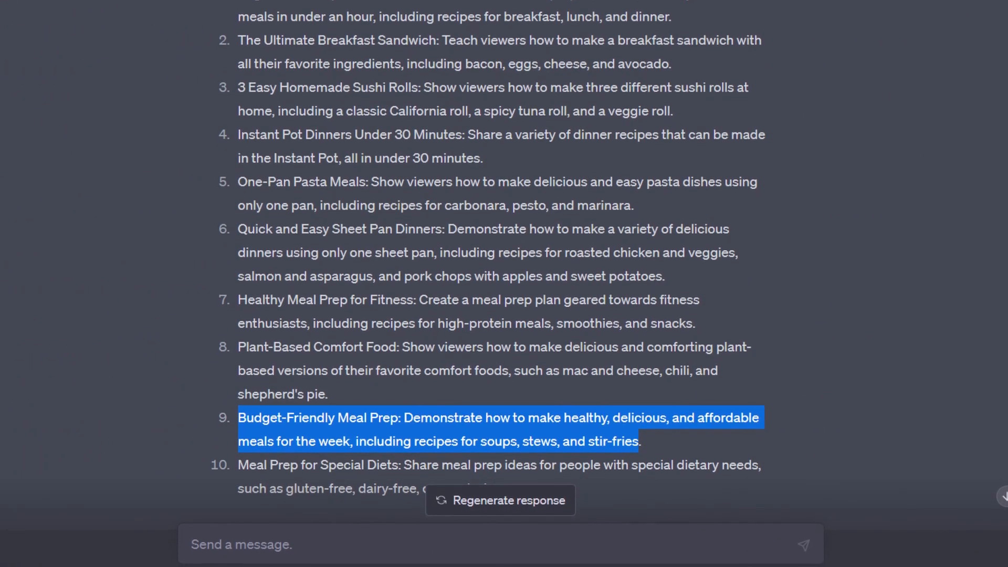
scroll("down", 3)
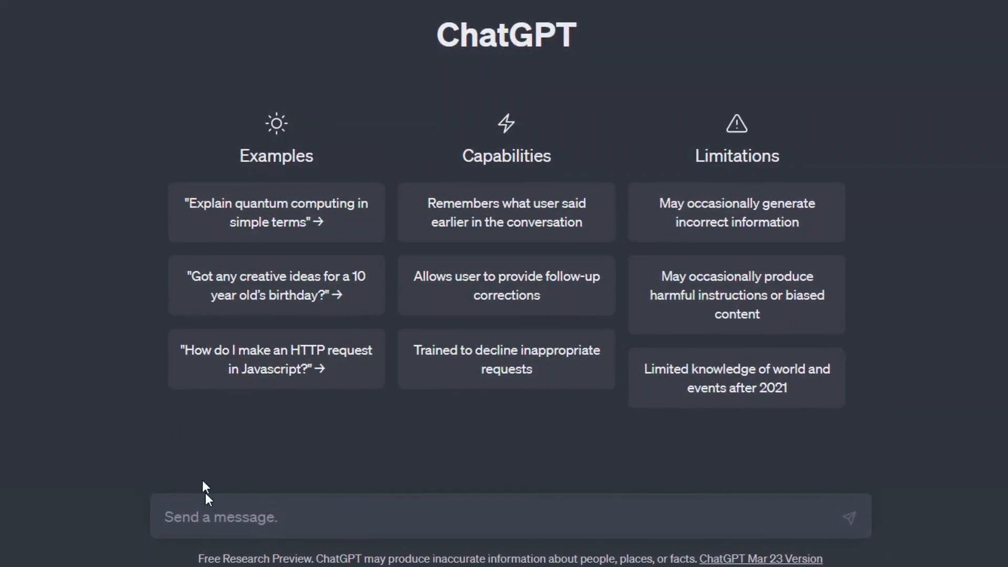
- Paste the Budget-Friendly Meal Prep storytelling script prompt and send it to ChatGPT
right_click(206, 495)
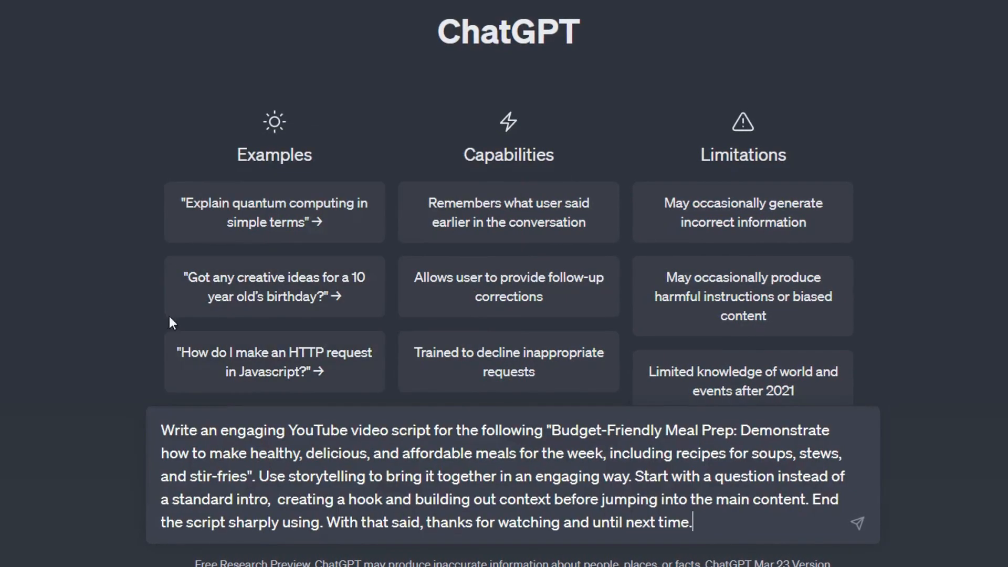
left_click(857, 521)
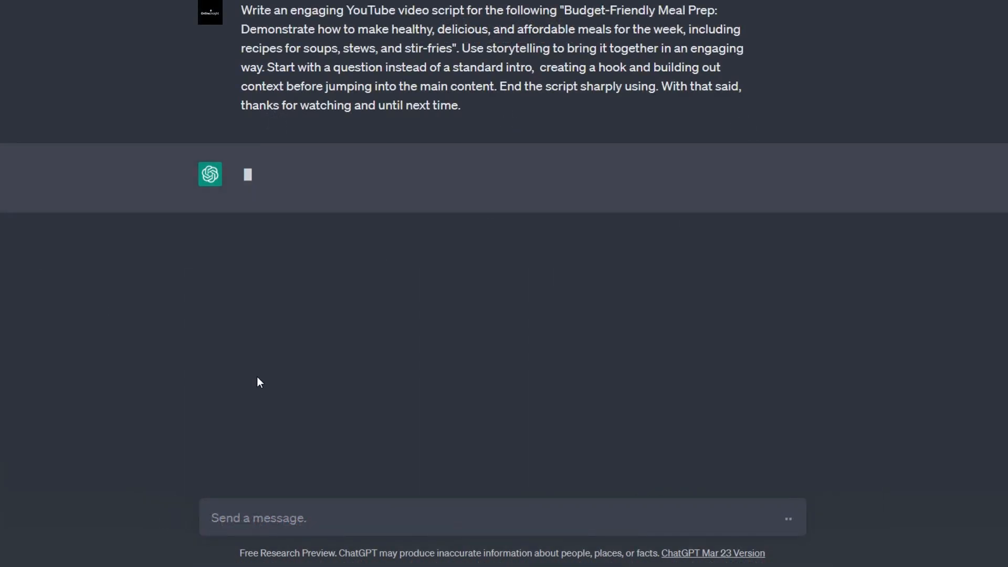